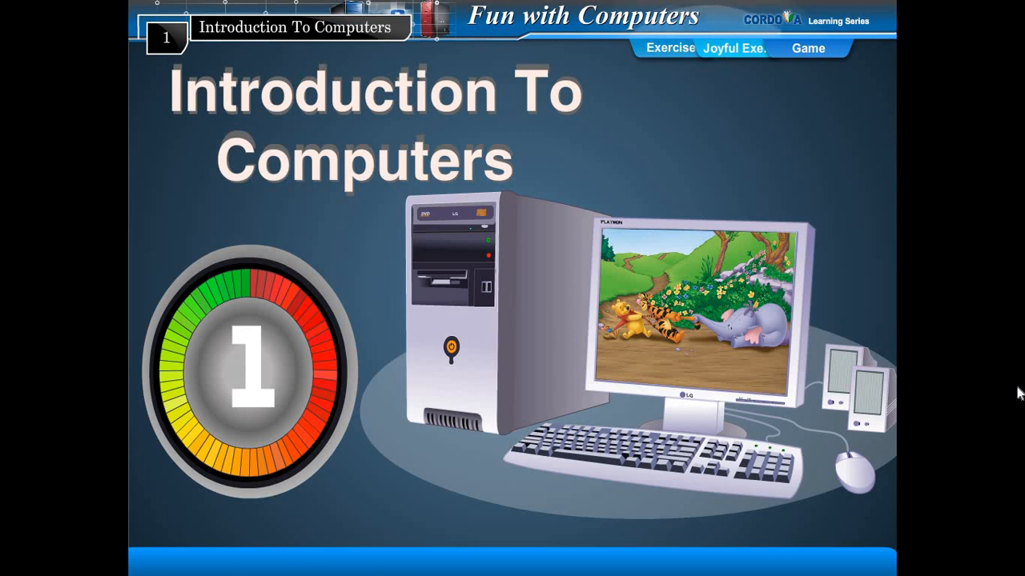
mouse_move(902, 458)
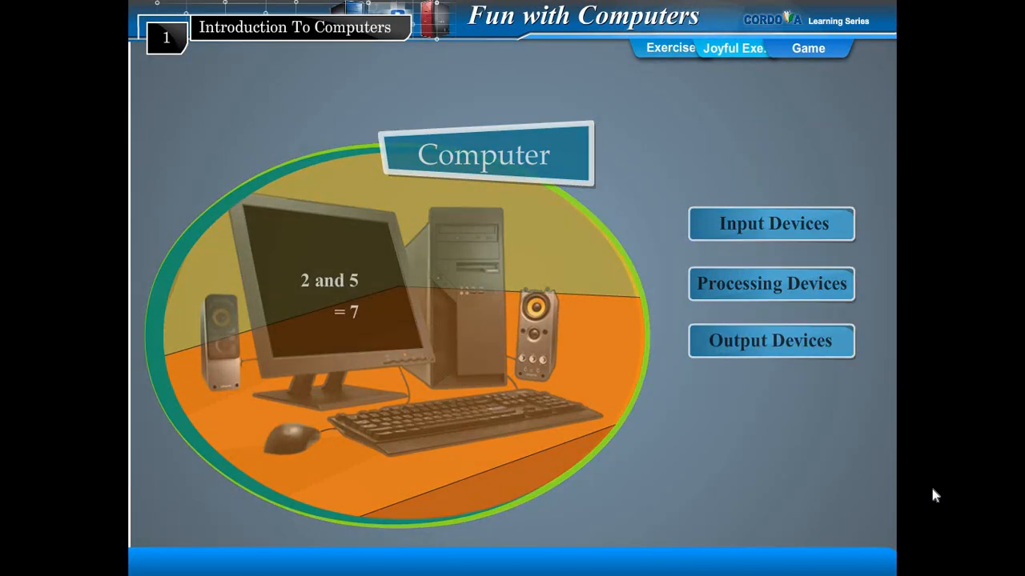
Start the Input Devices part of the lesson showing the mouse and keyboard
click(770, 224)
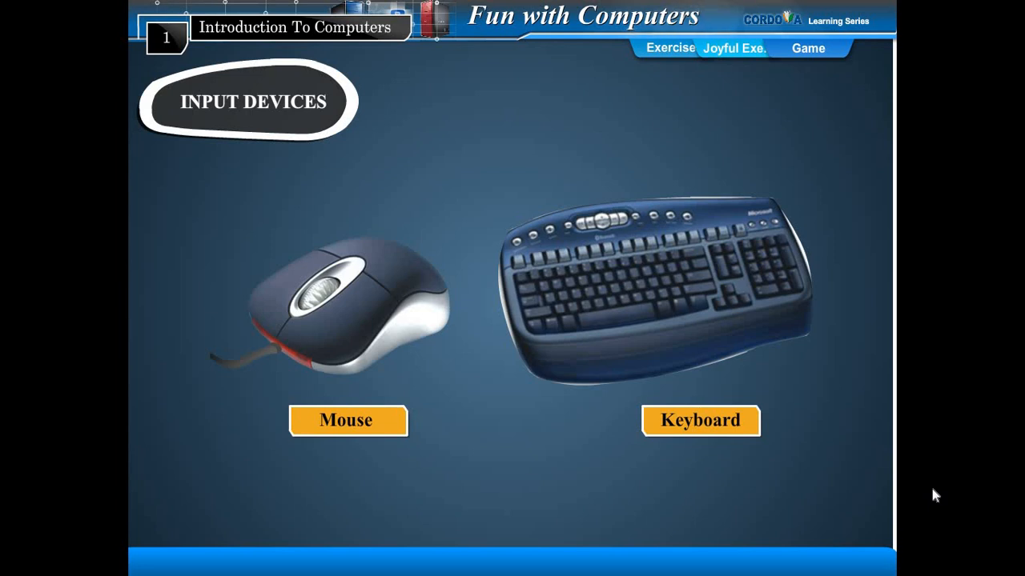
click(347, 421)
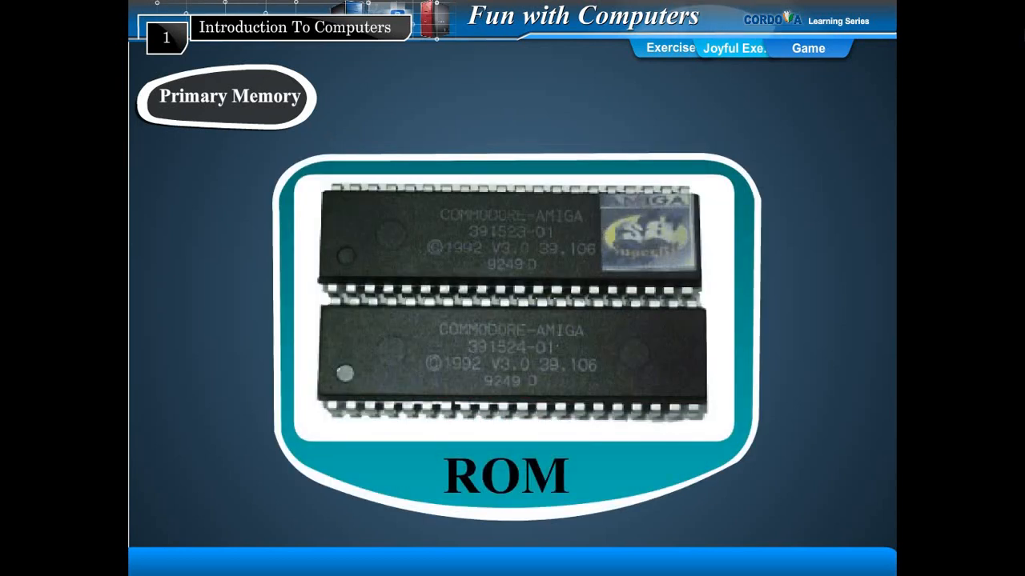
mouse_move(1020, 140)
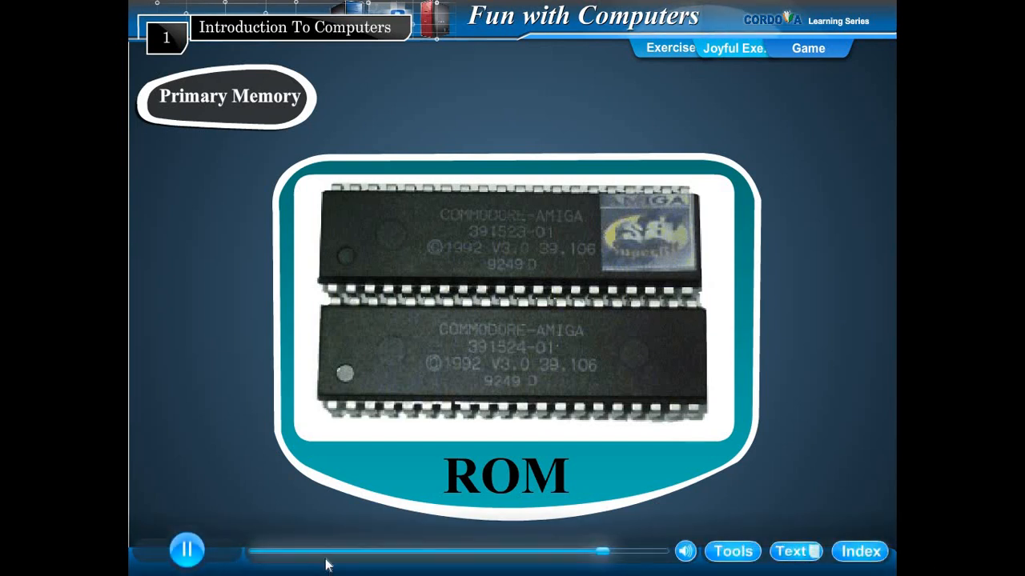
Pause lesson playback on the Primary Memory ROM slide
click(186, 551)
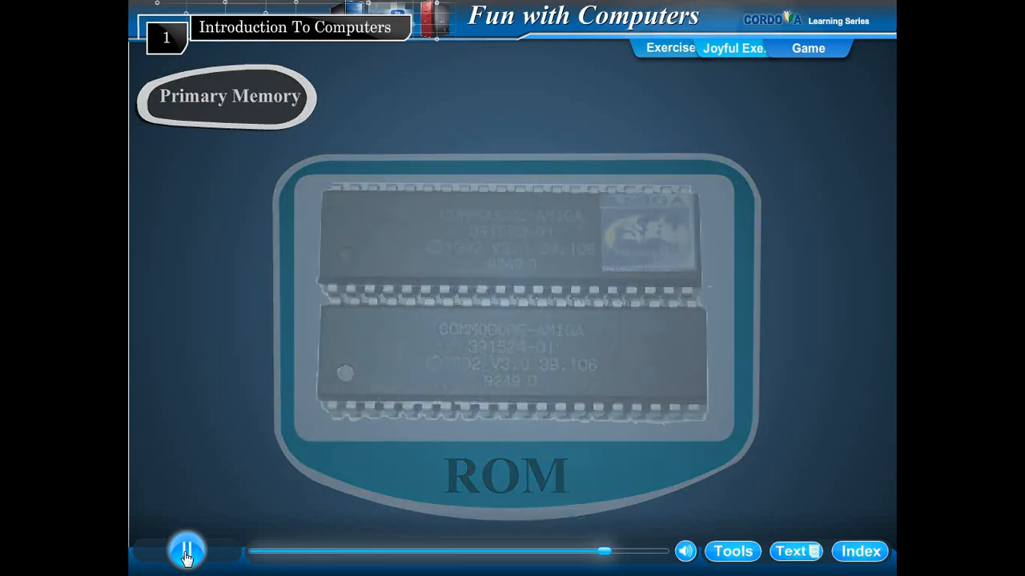